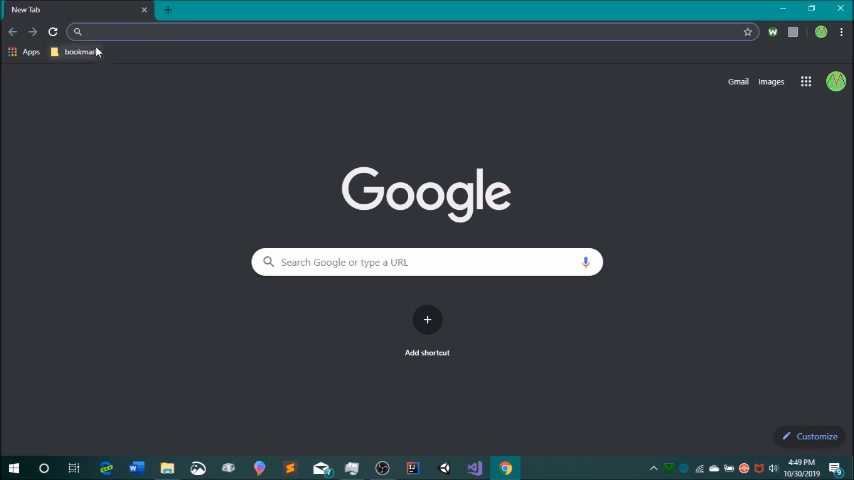
mouse_move(140, 73)
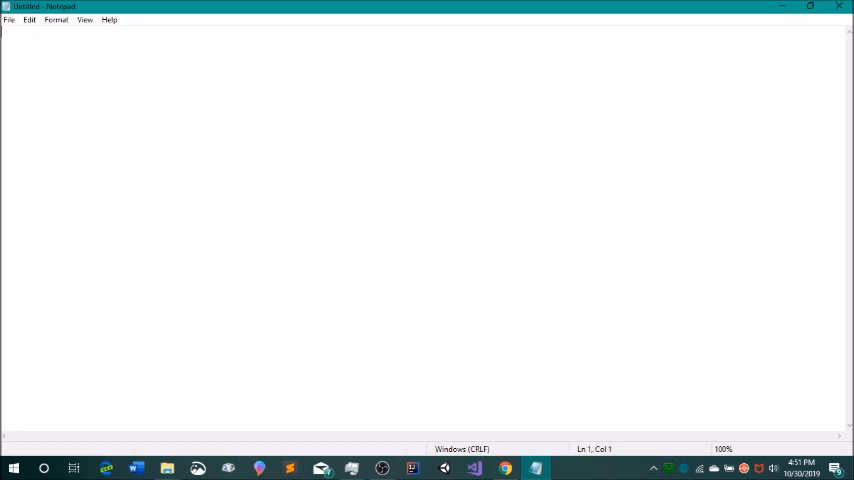
- Write the line set Keys = WScript.CreateObject("WScript.Shell")
type("set")
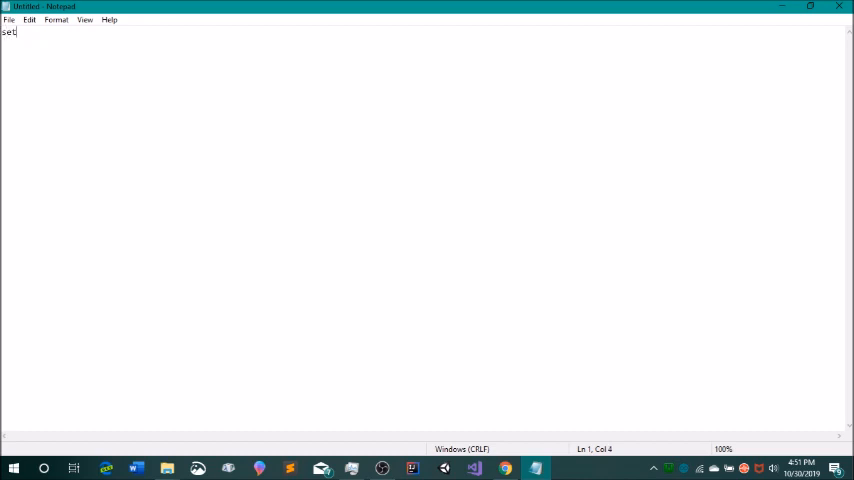
key("space")
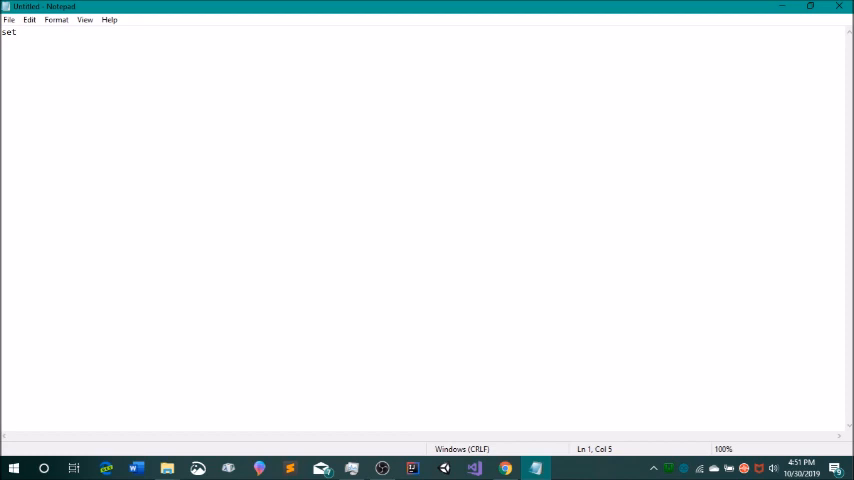
type("Key")
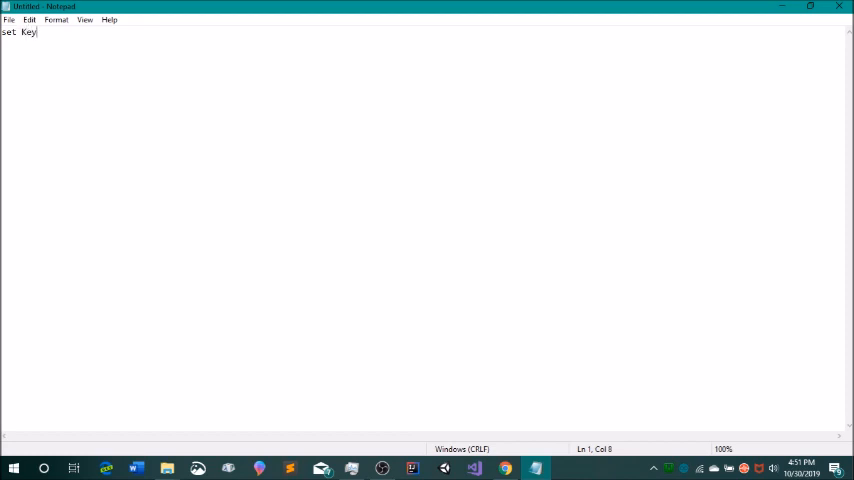
type("s = W")
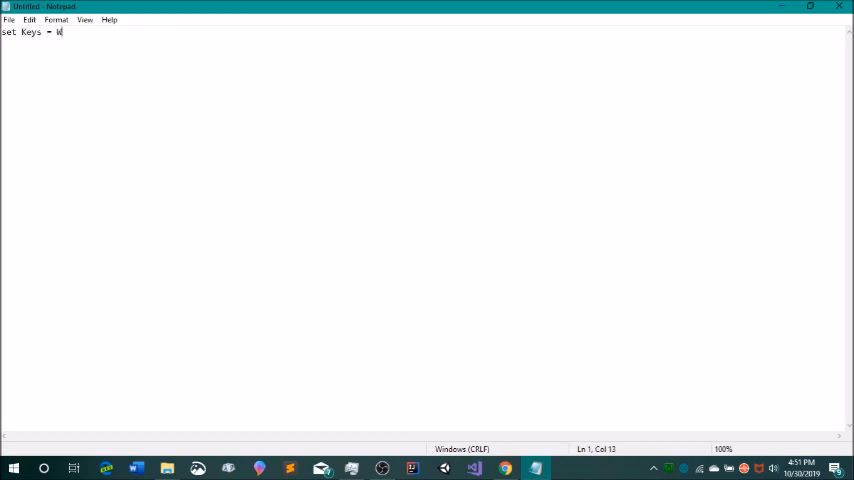
type("Script")
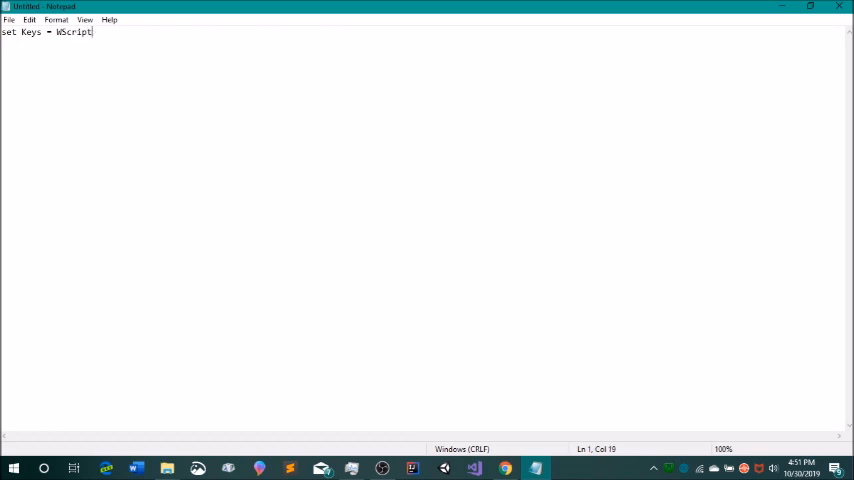
type(".Create")
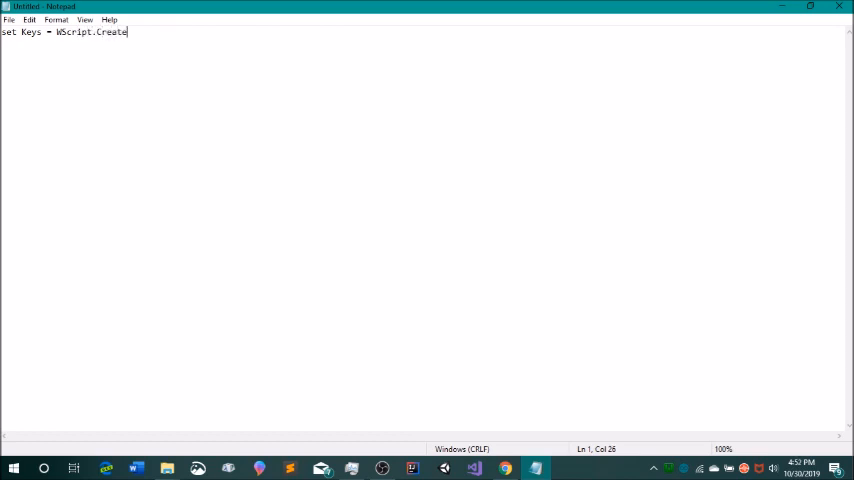
type("Object(\"W")
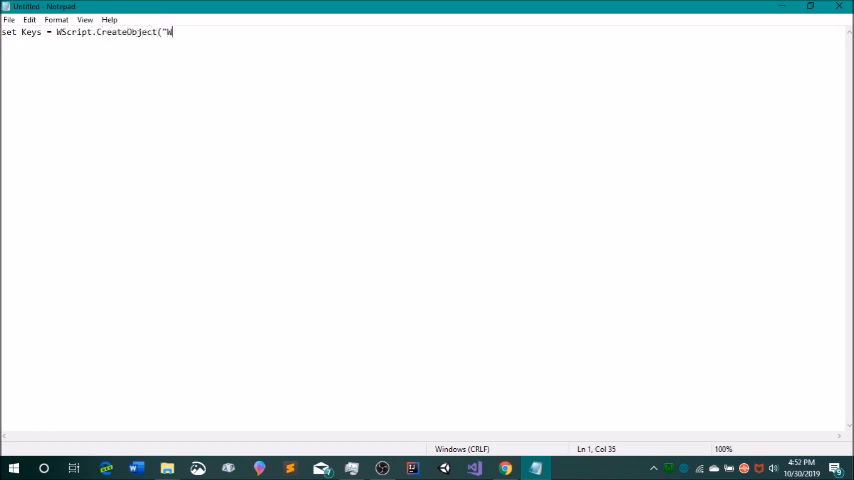
type("Script.")
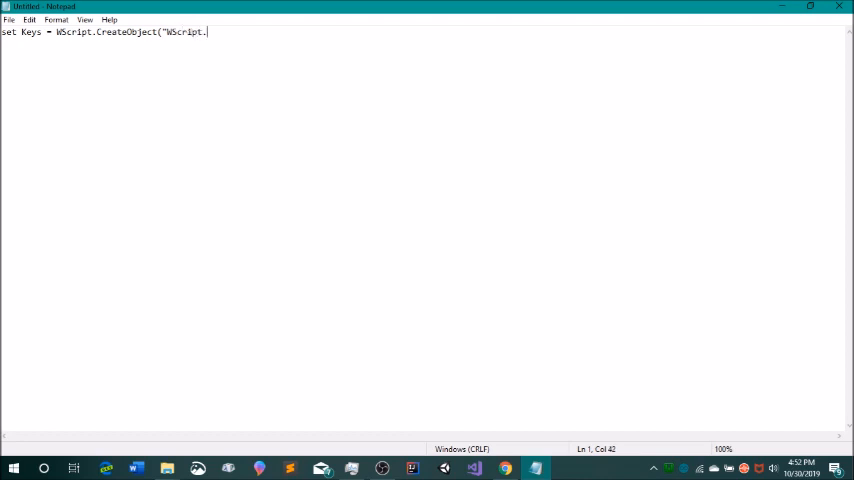
type("Shell\")")
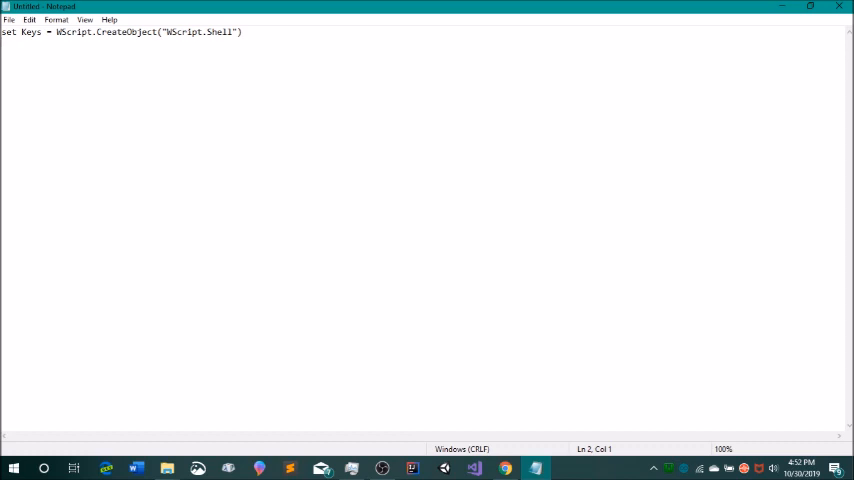
- Add i = 0 and a do loop beginning Keys.SendKeys("^
type("i = 0")
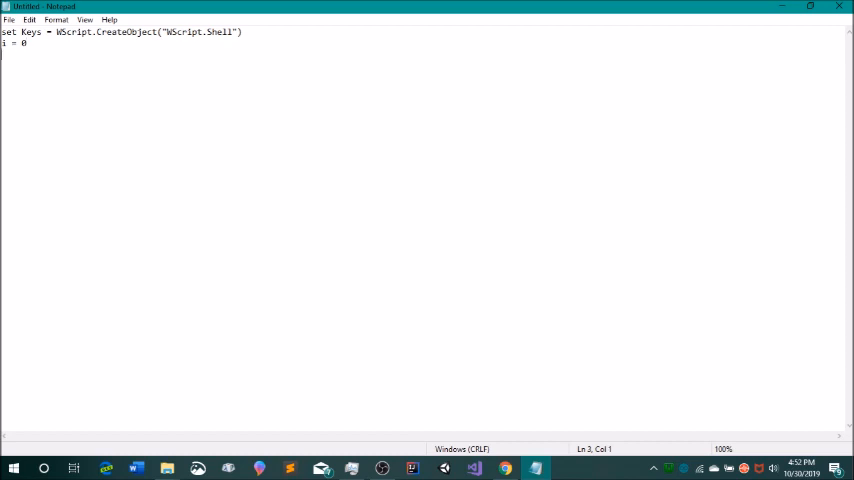
type("do")
type("K")
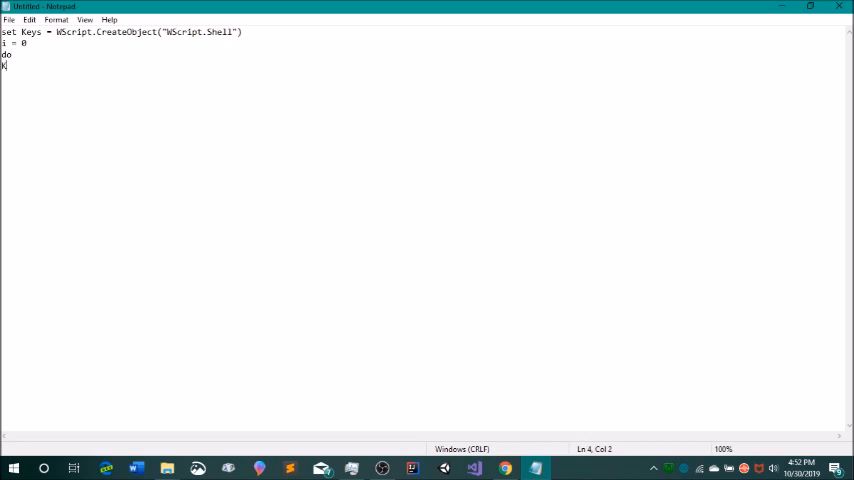
type("eys.S")
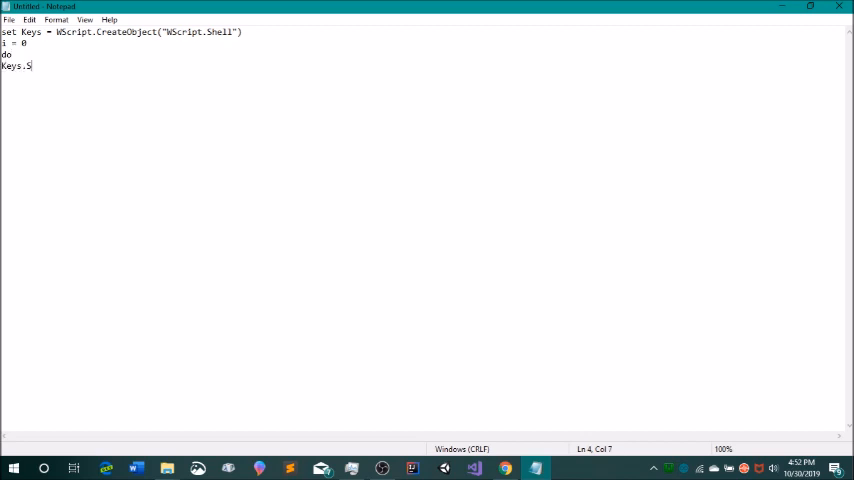
type("endKeys")
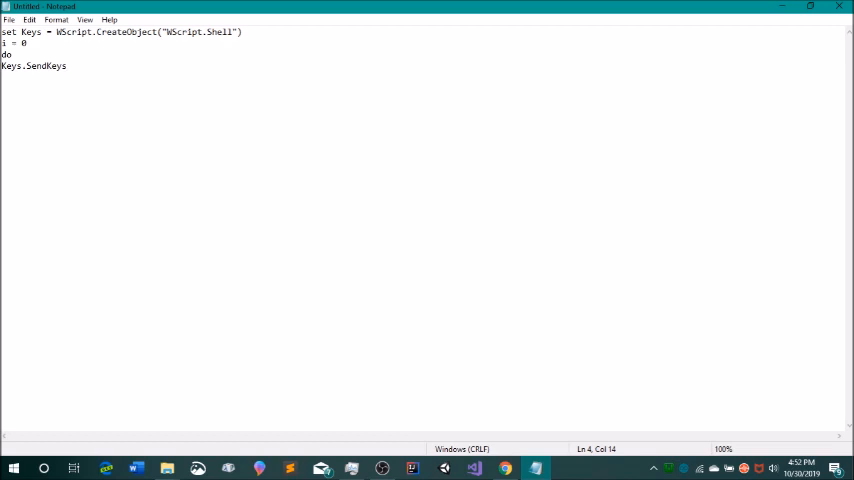
type("(\"")
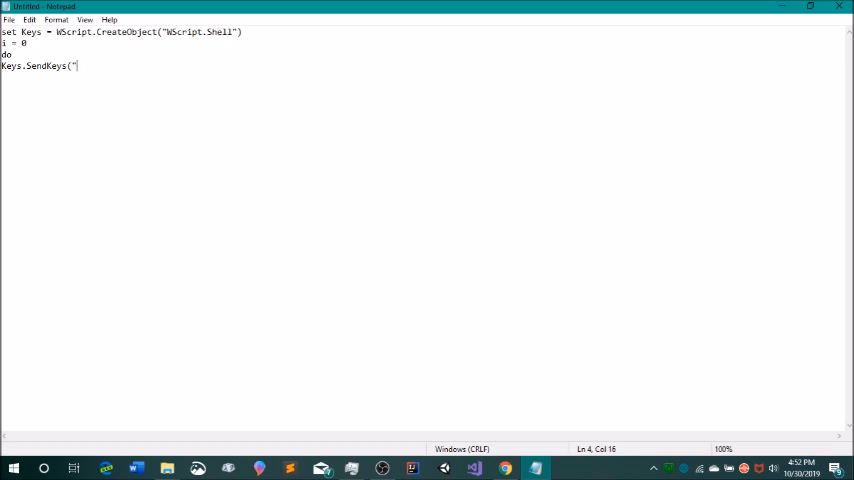
type("^")
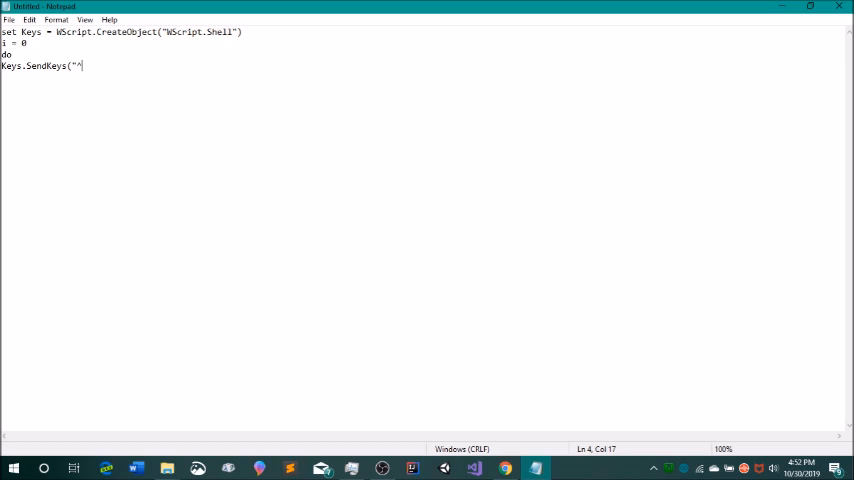
- Complete SendKeys("^t"), add i = i + 1, and end with loop while i < 100
type("t\"")
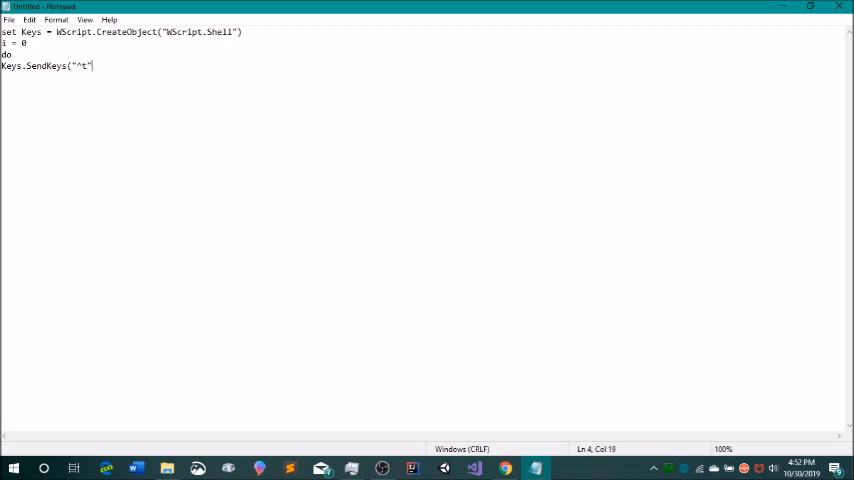
type(")")
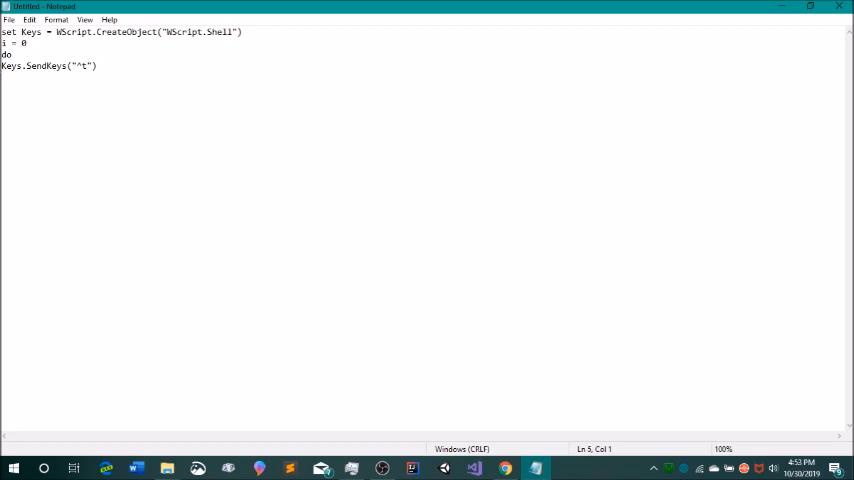
type("i = i +")
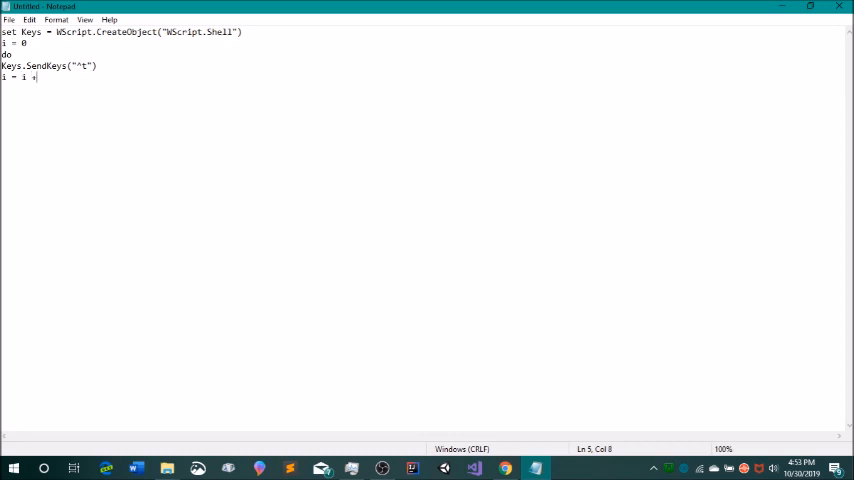
type("1")
type("loop while i <")
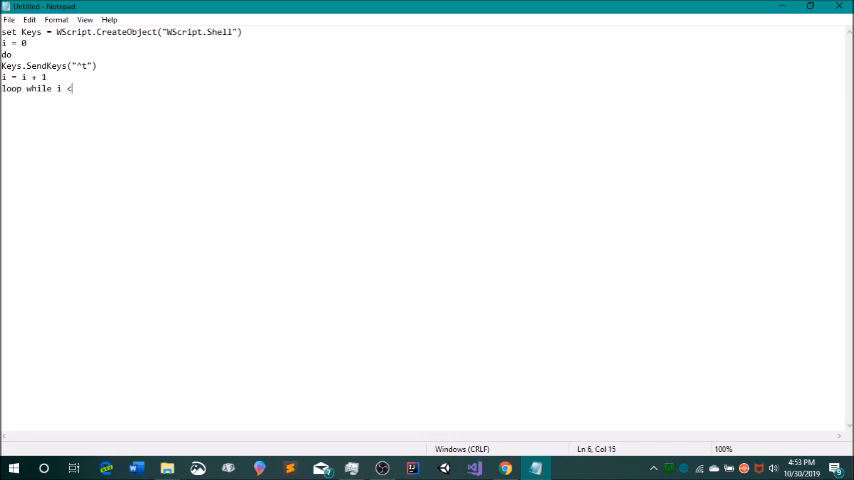
type("100")
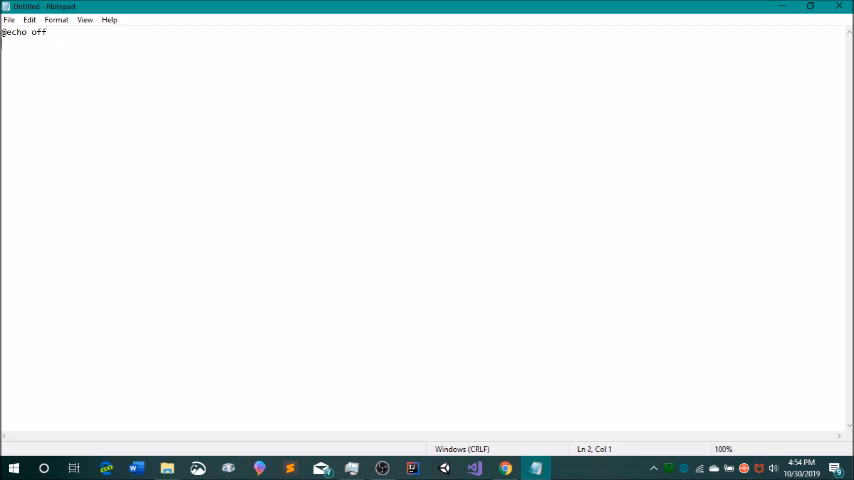
- Add the lines start chrome, timeout /t 5, and start hi.vbs to the batch file
type("start chrom")
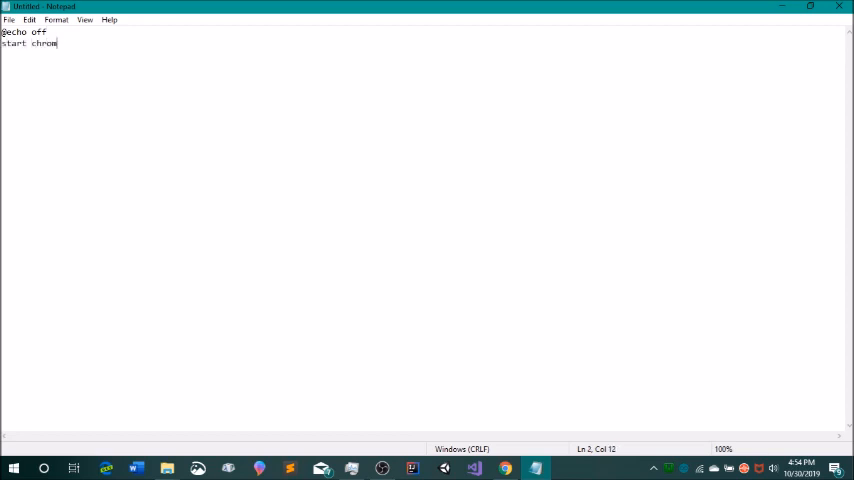
type("e")
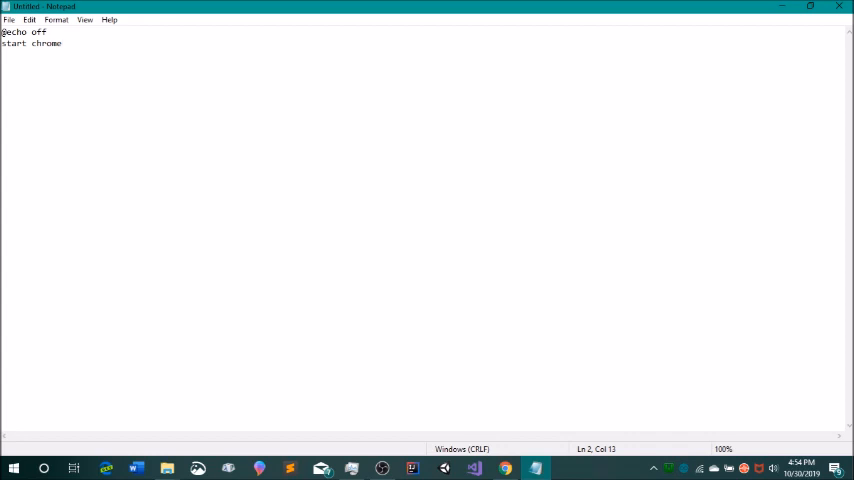
key("Enter")
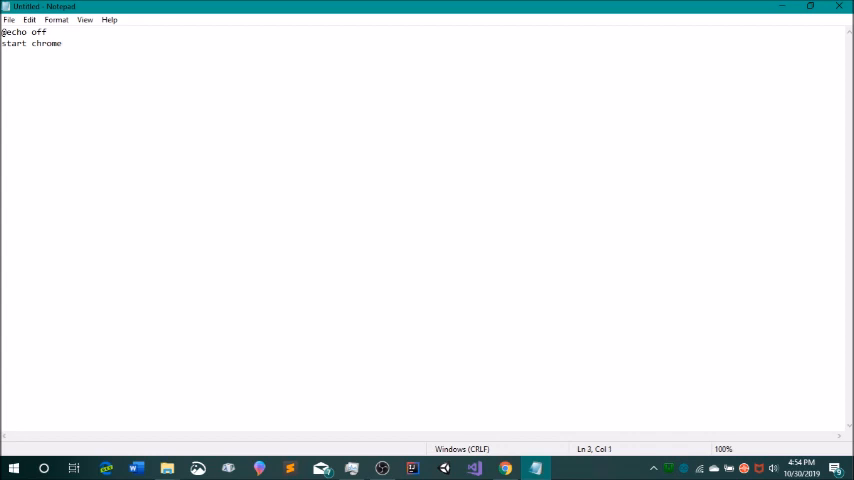
type("timeout /t")
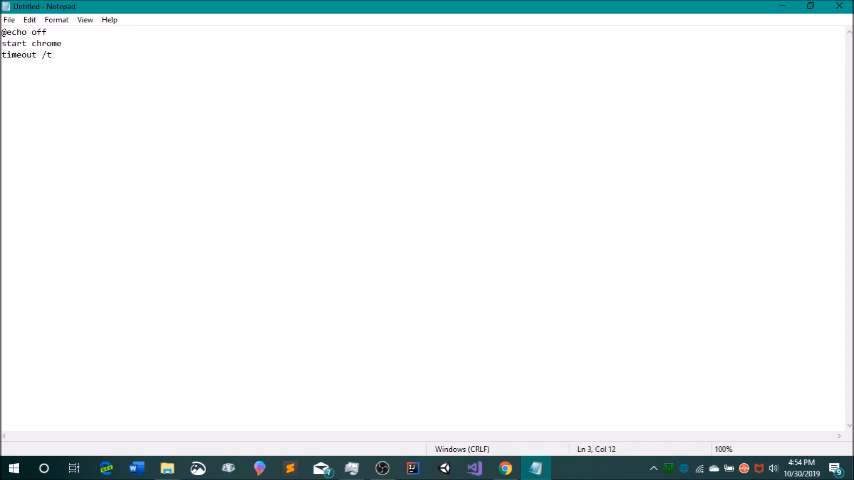
type("5")
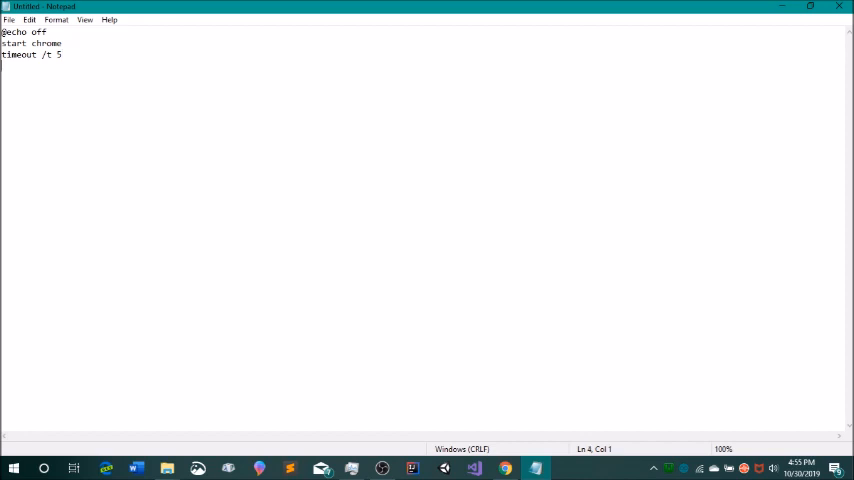
type("start")
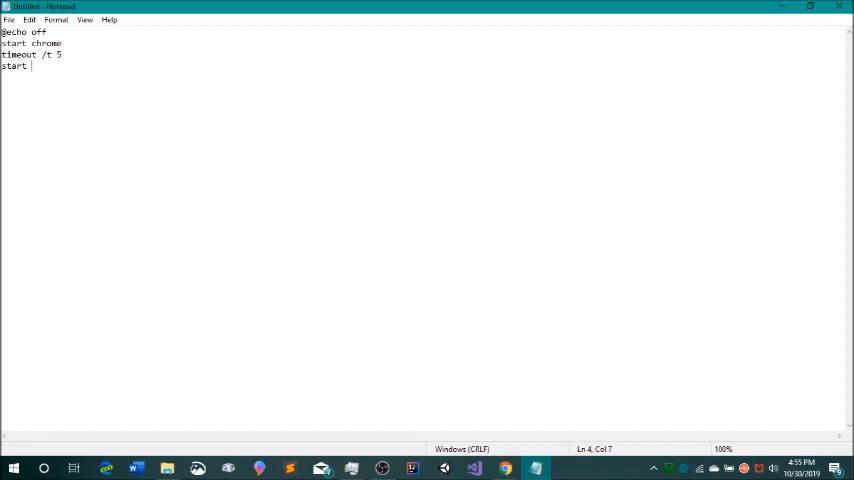
type("hi.v")
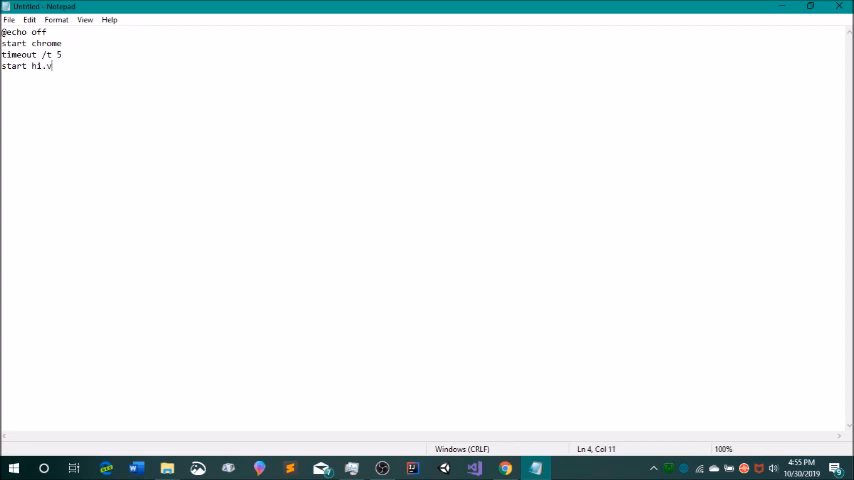
type("bs")
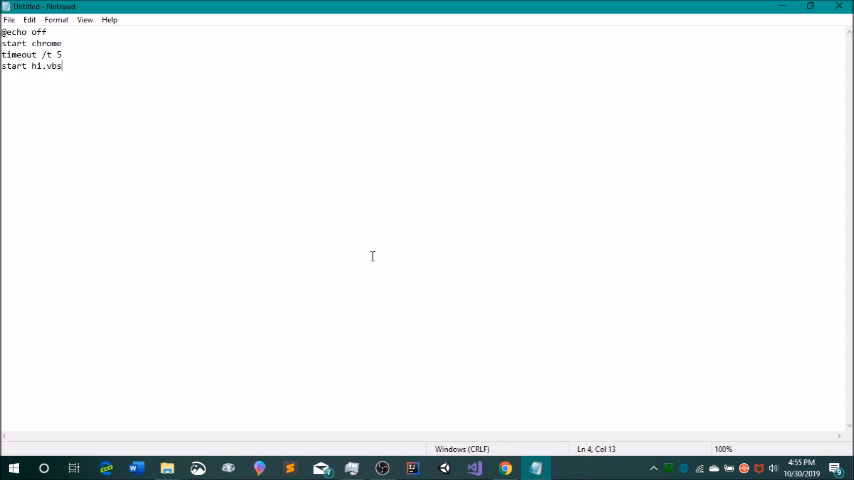
mouse_move(322, 190)
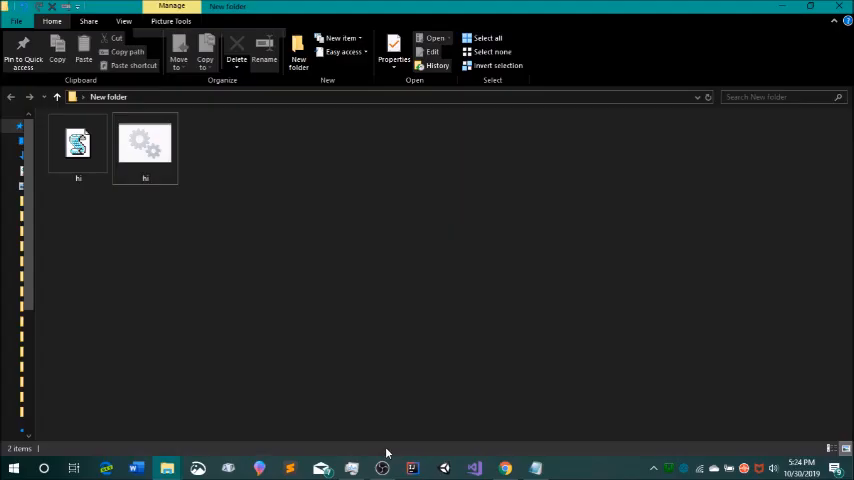
mouse_move(411, 360)
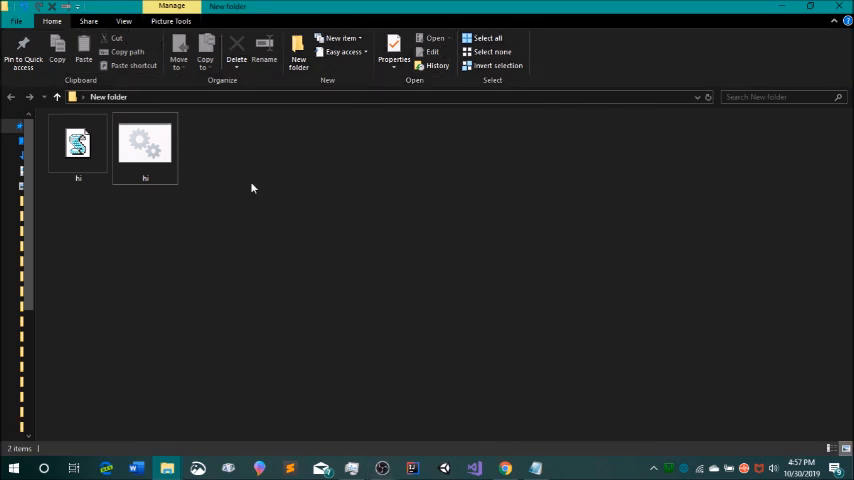
mouse_move(314, 156)
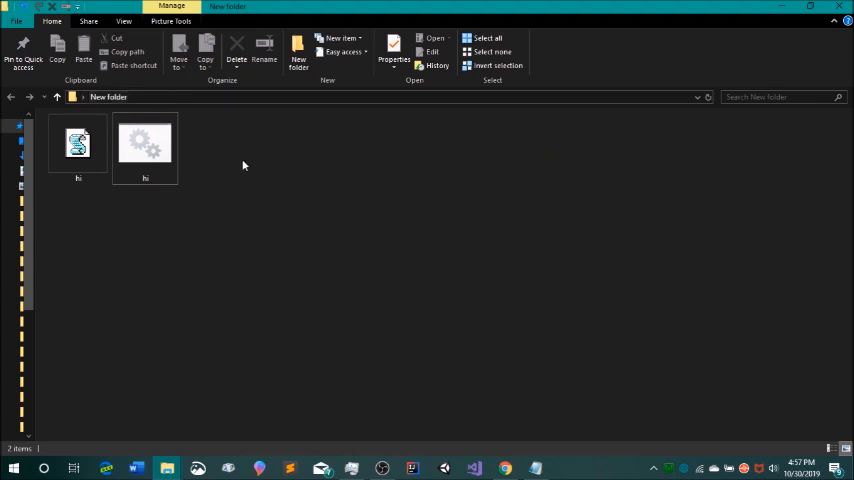
mouse_move(410, 253)
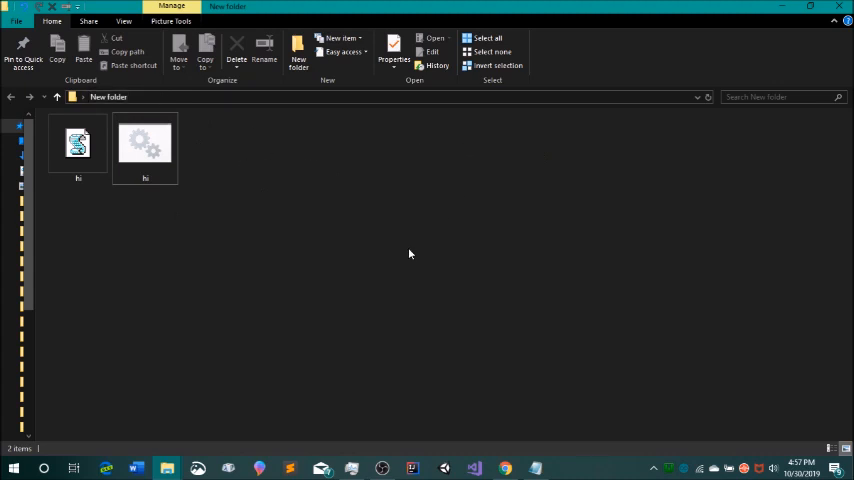
mouse_move(365, 241)
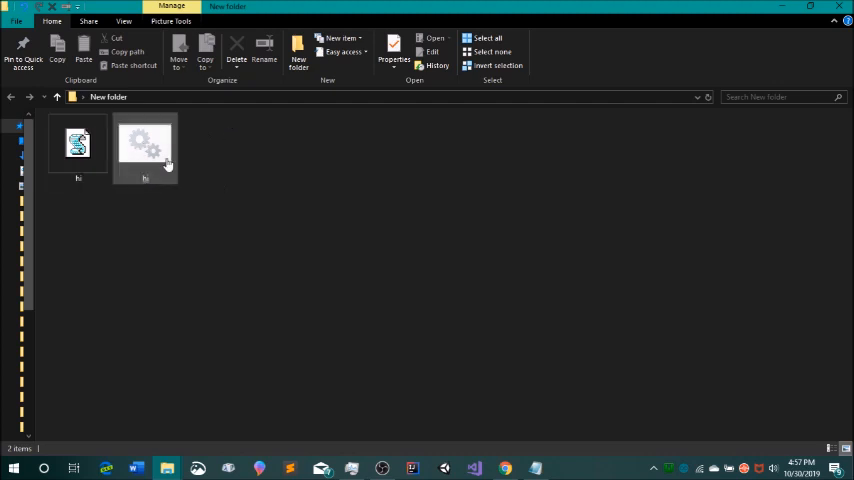
- Run hi.bat from File Explorer and maximize the Chrome window as tabs multiply
left_click(145, 150)
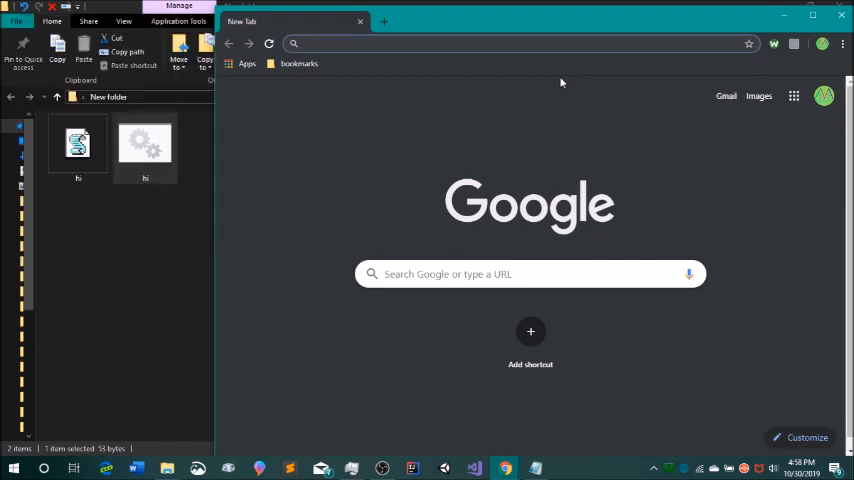
mouse_move(393, 102)
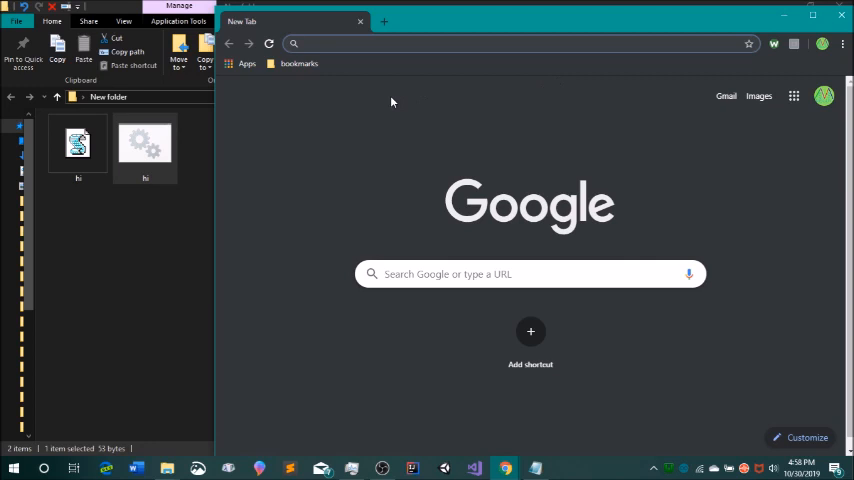
mouse_move(529, 69)
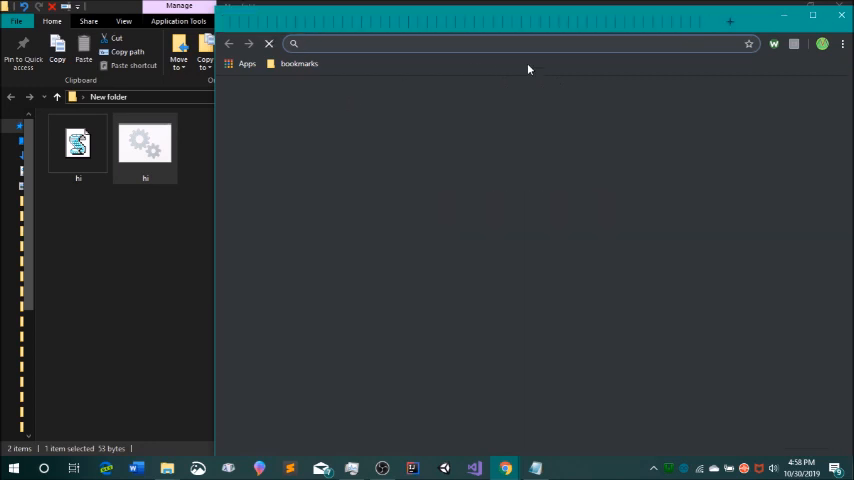
mouse_move(455, 22)
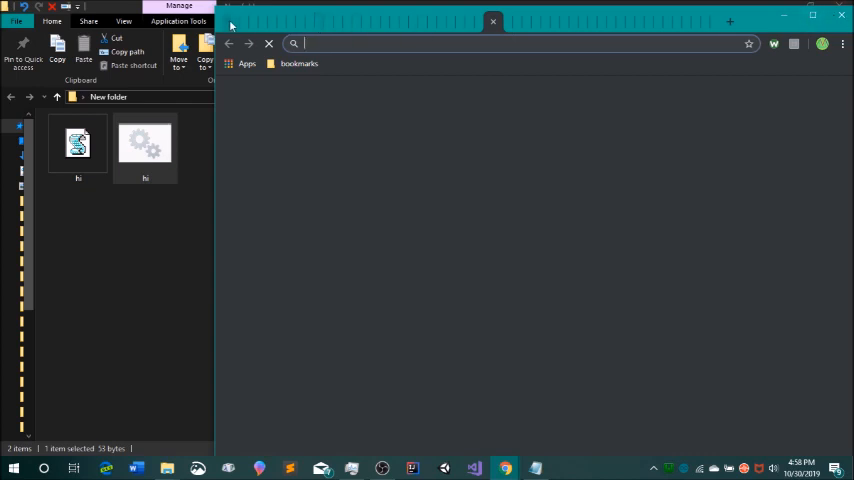
left_click(810, 14)
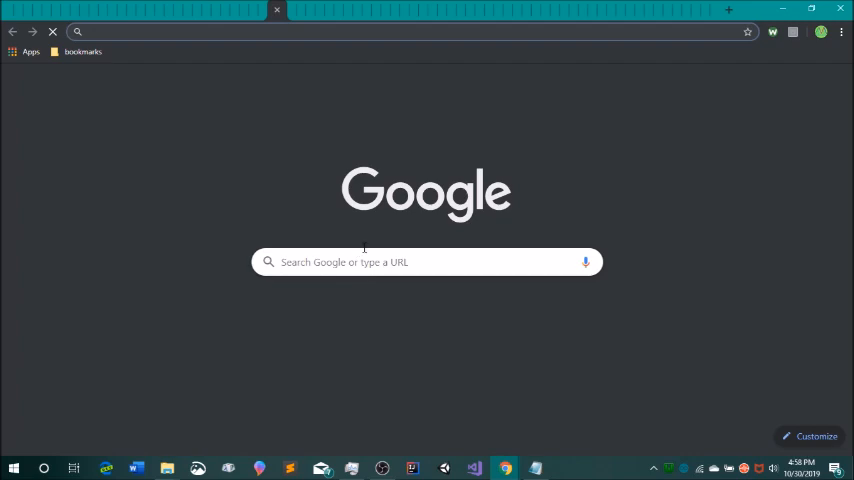
mouse_move(370, 248)
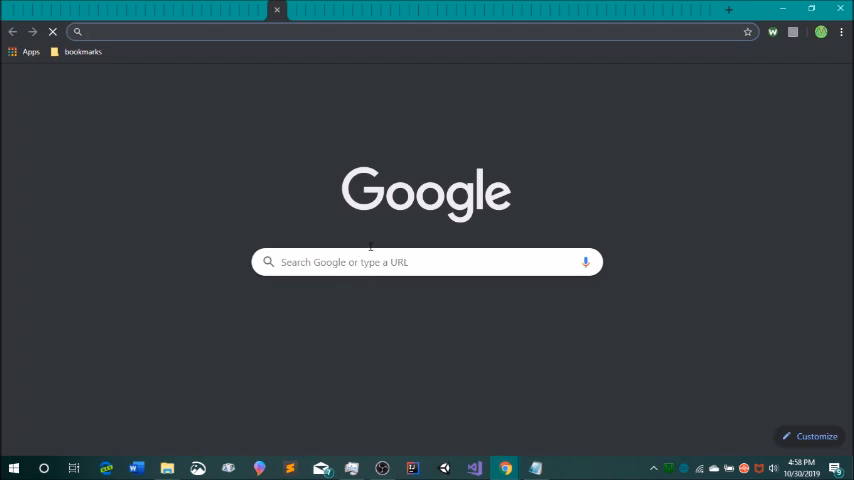